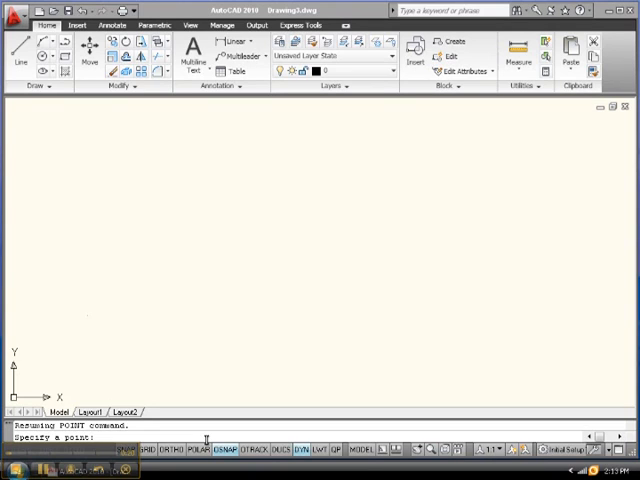
pyautogui.moveTo(184, 420)
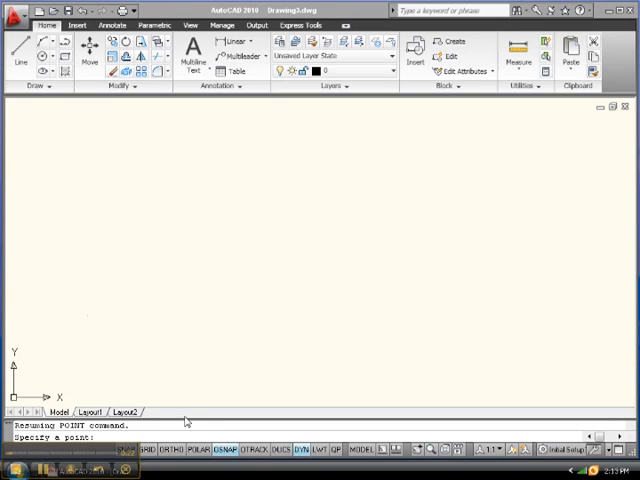
pyautogui.moveTo(206, 342)
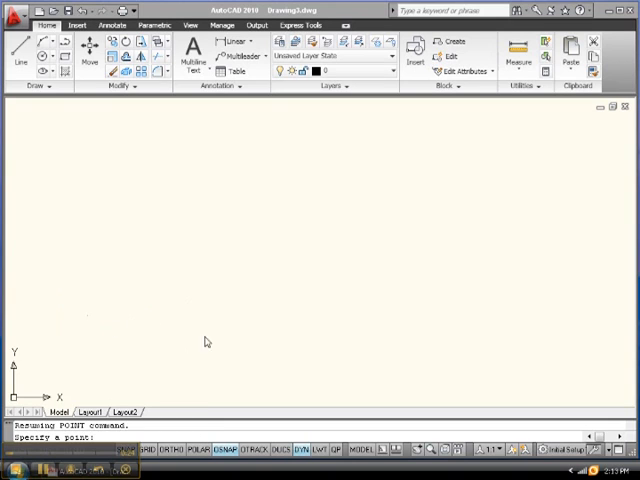
pyautogui.moveTo(184, 308)
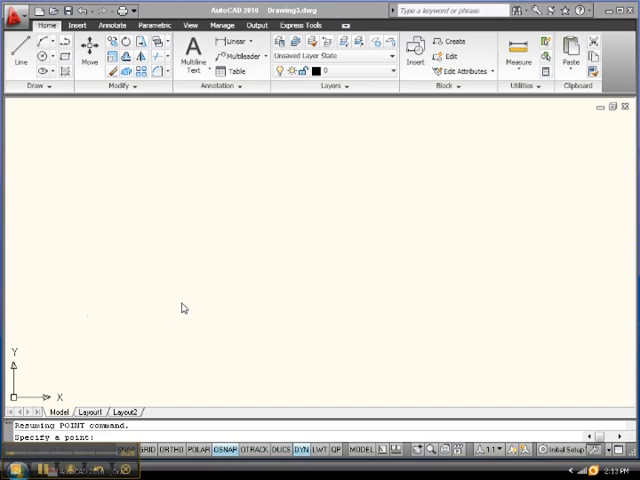
pyautogui.moveTo(106, 164)
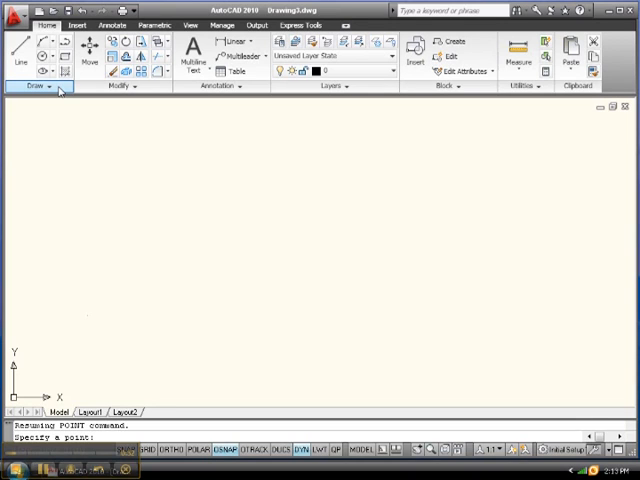
# Start the Single Point command so Dynamic Input coordinates follow the crosshair
pyautogui.click(36, 86)
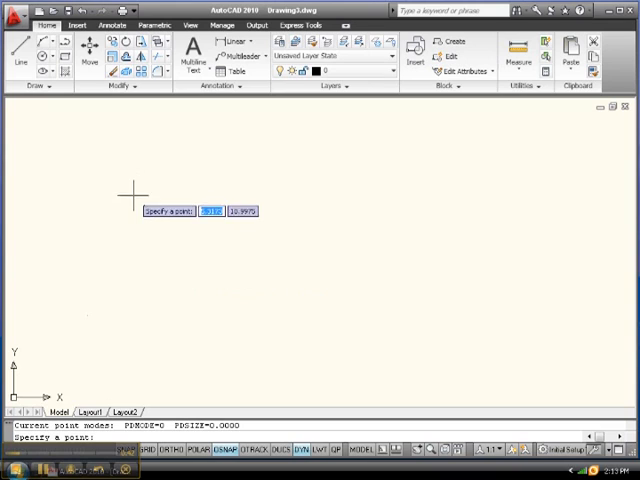
pyautogui.moveTo(112, 176)
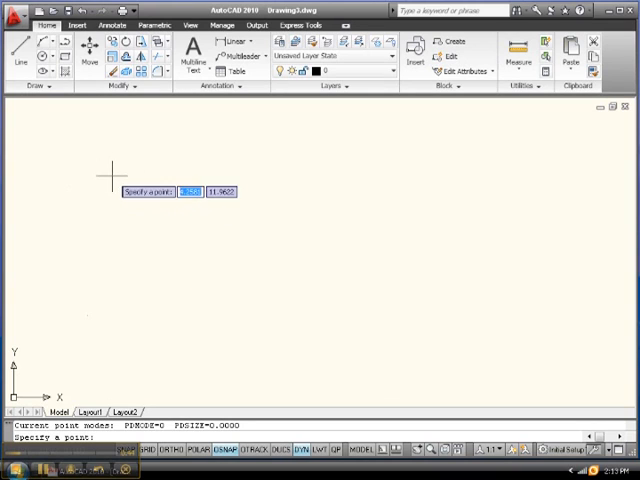
pyautogui.moveTo(174, 168)
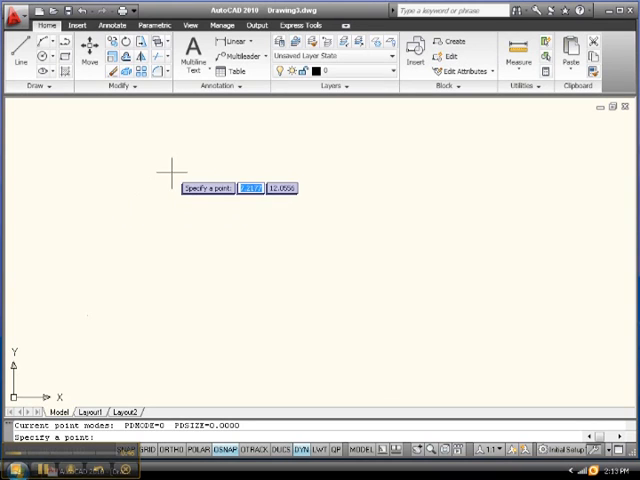
pyautogui.moveTo(144, 140)
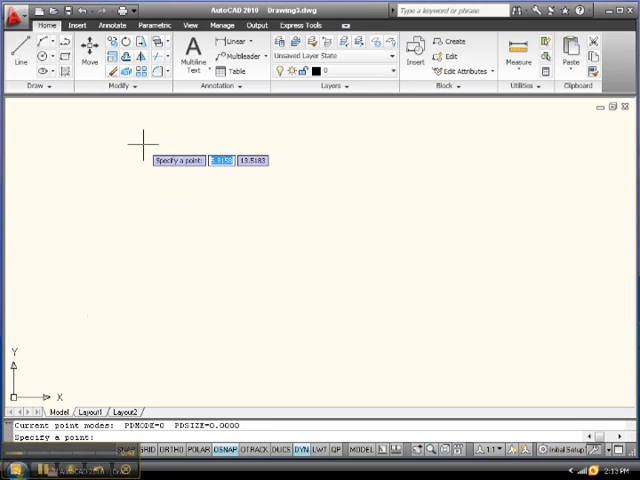
pyautogui.moveTo(100, 180)
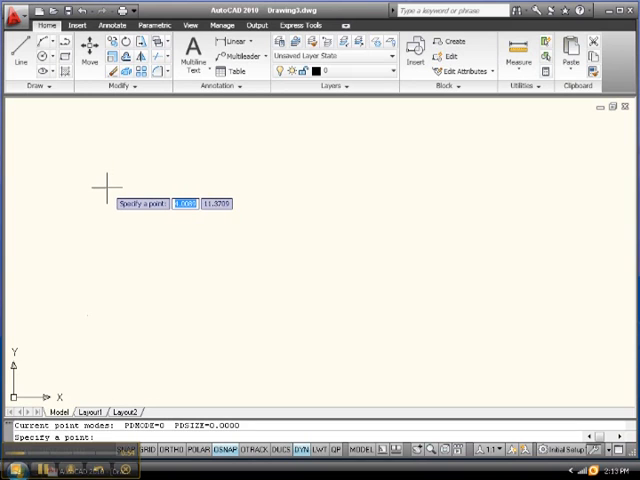
pyautogui.moveTo(120, 178)
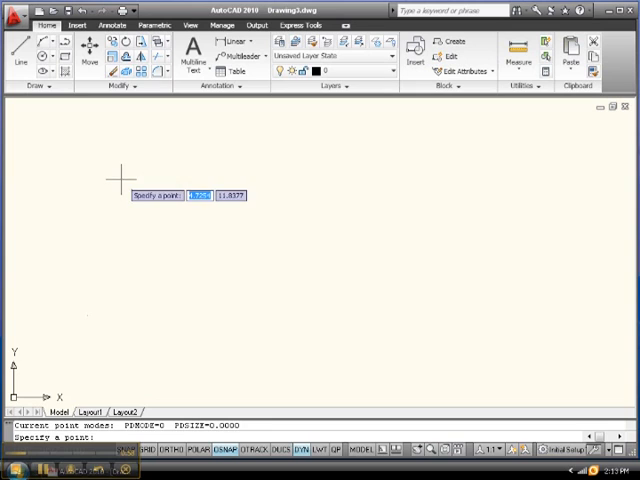
pyautogui.moveTo(64, 274)
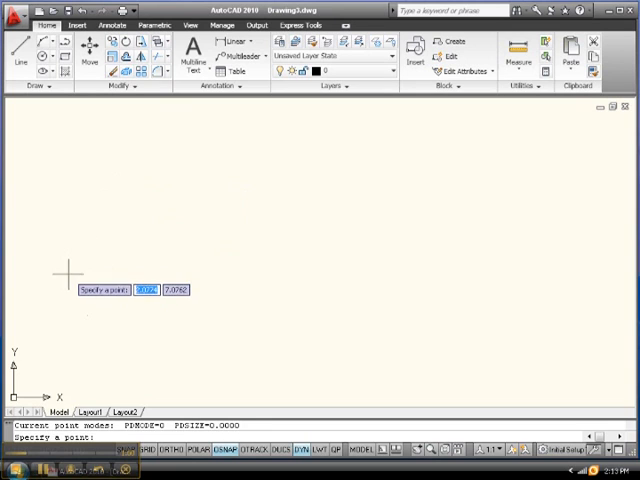
pyautogui.moveTo(90, 418)
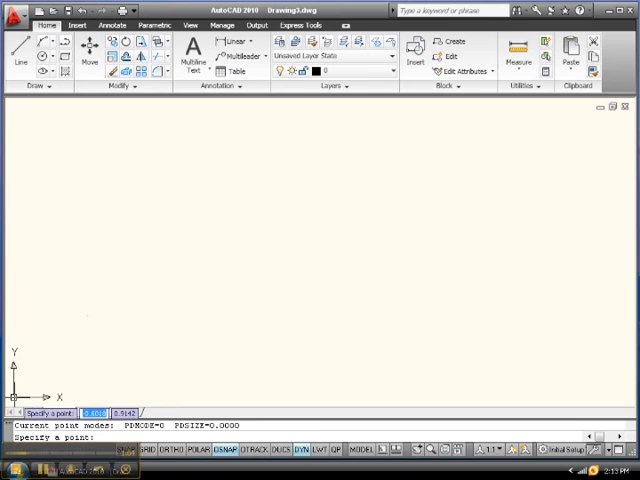
pyautogui.moveTo(100, 272)
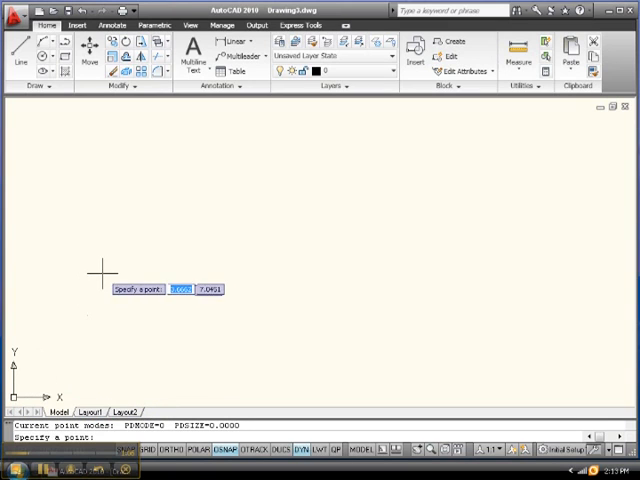
pyautogui.moveTo(176, 272)
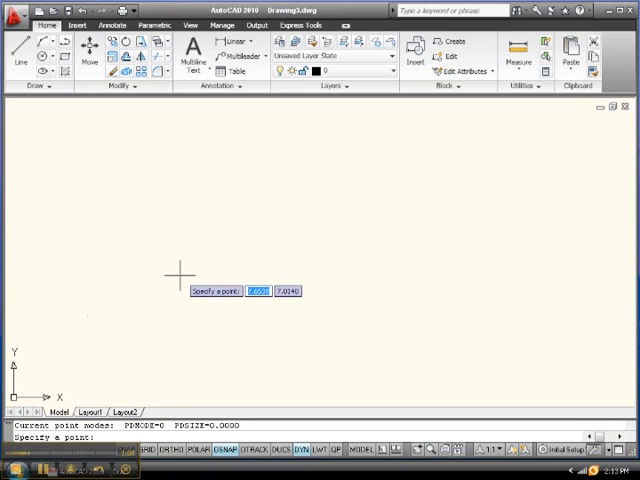
pyautogui.moveTo(188, 344)
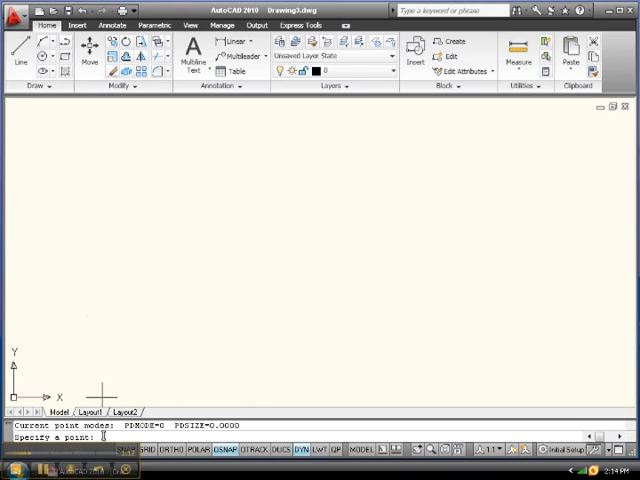
pyautogui.moveTo(222, 296)
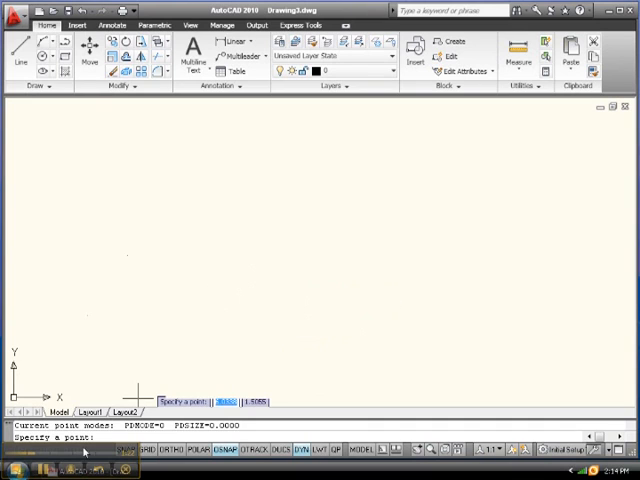
pyautogui.moveTo(170, 276)
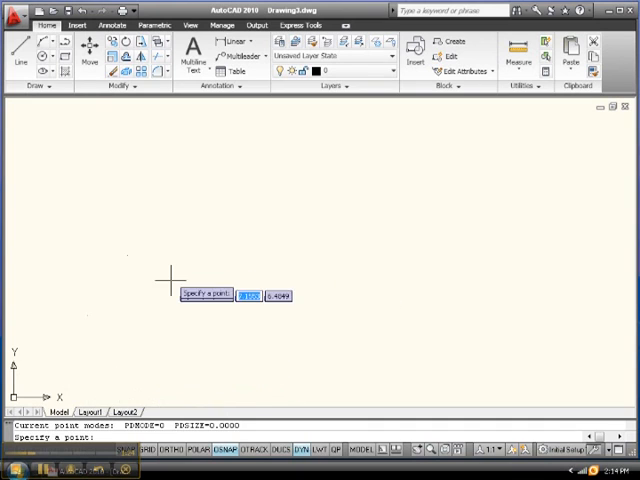
pyautogui.moveTo(128, 252)
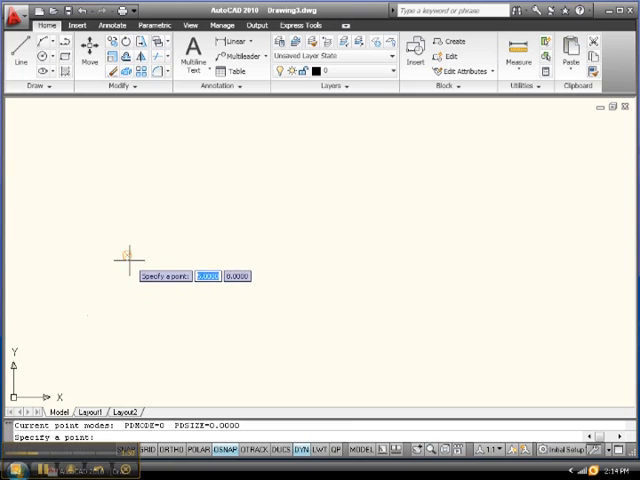
pyautogui.moveTo(130, 268)
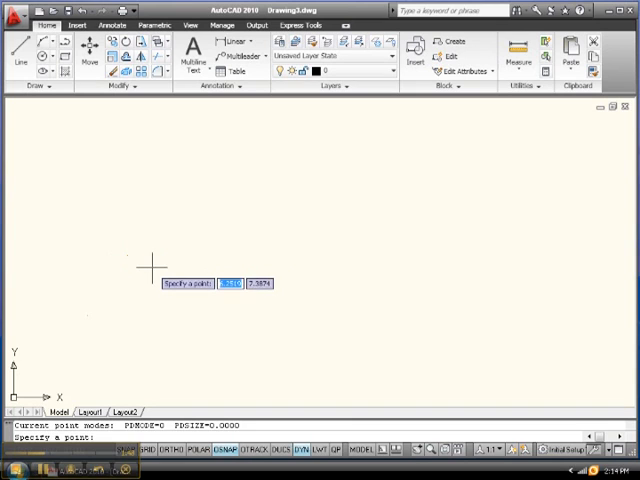
pyautogui.moveTo(200, 270)
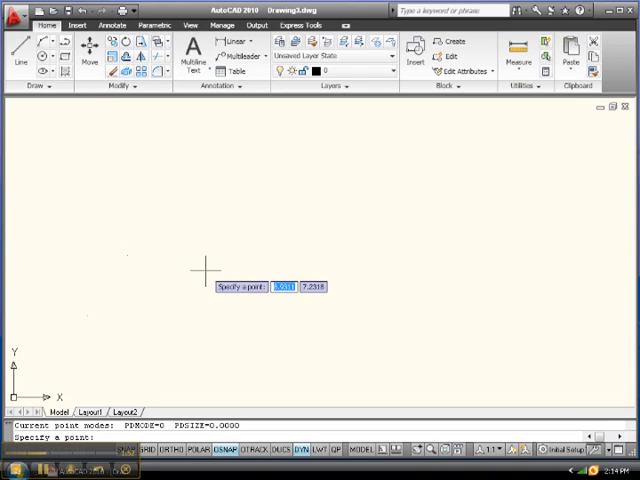
pyautogui.moveTo(128, 258)
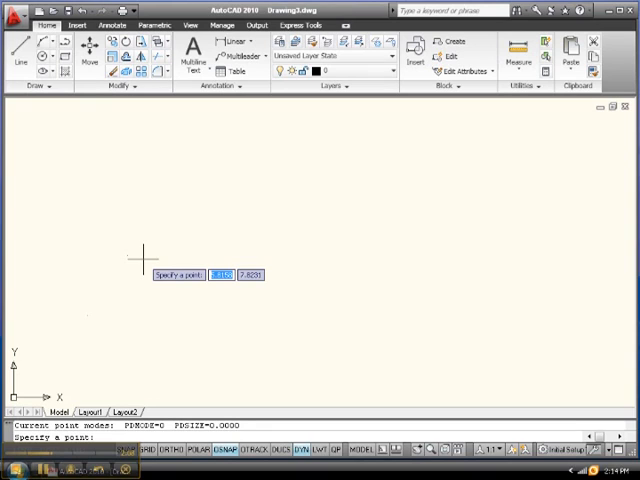
pyautogui.moveTo(286, 388)
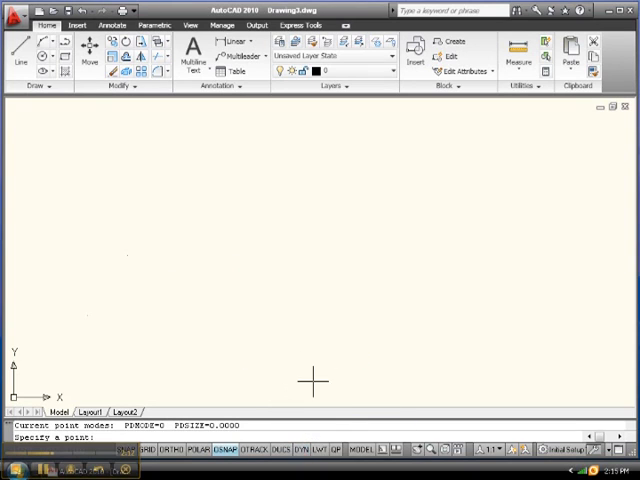
pyautogui.moveTo(128, 268)
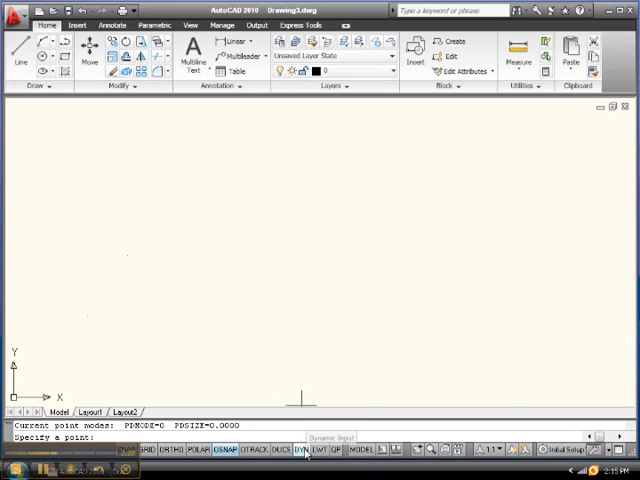
pyautogui.moveTo(128, 260)
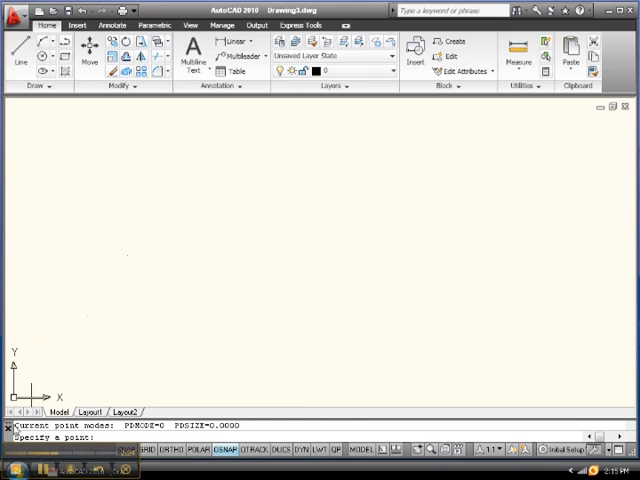
pyautogui.moveTo(150, 256)
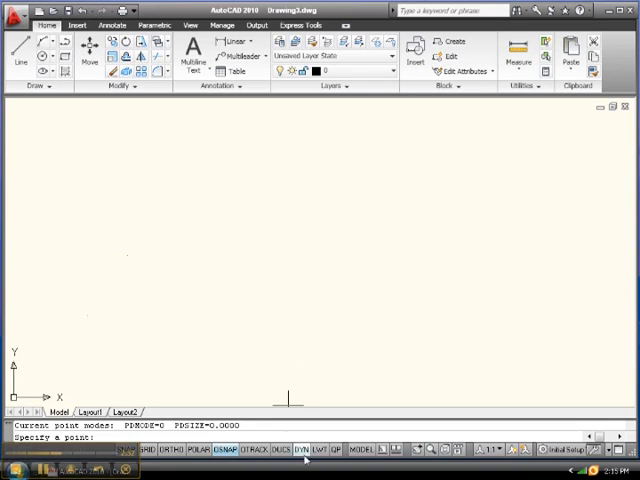
pyautogui.moveTo(310, 436)
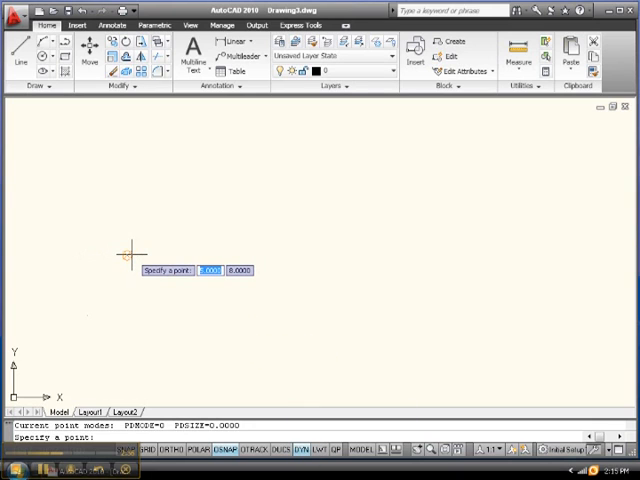
pyautogui.moveTo(228, 270)
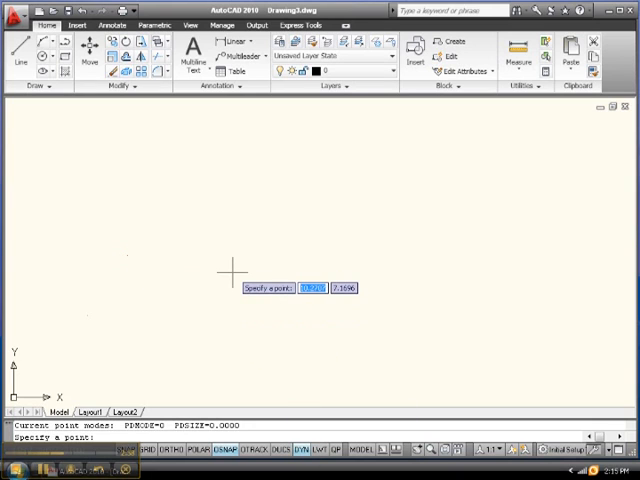
pyautogui.moveTo(128, 116)
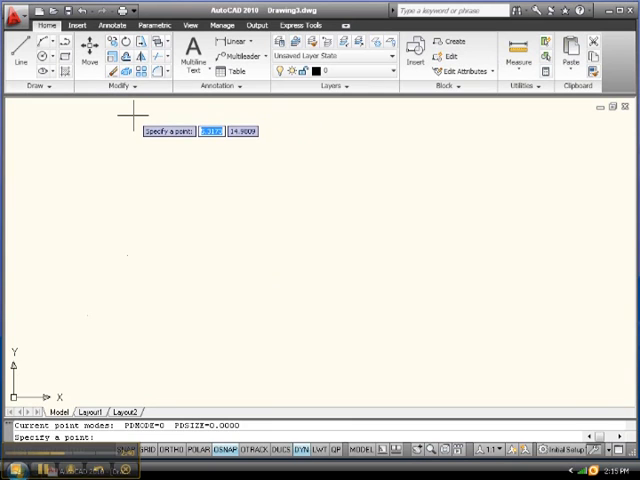